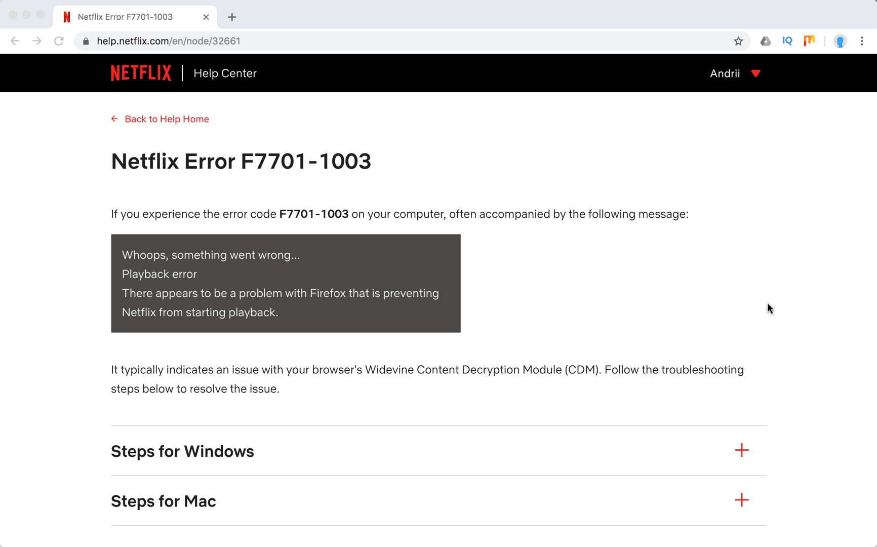
pyautogui.moveTo(398, 163)
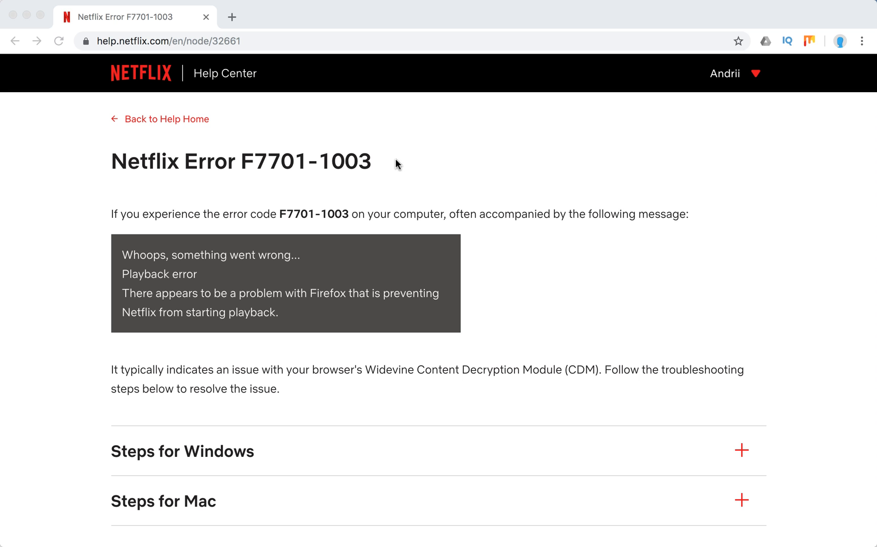
pyautogui.moveTo(563, 222)
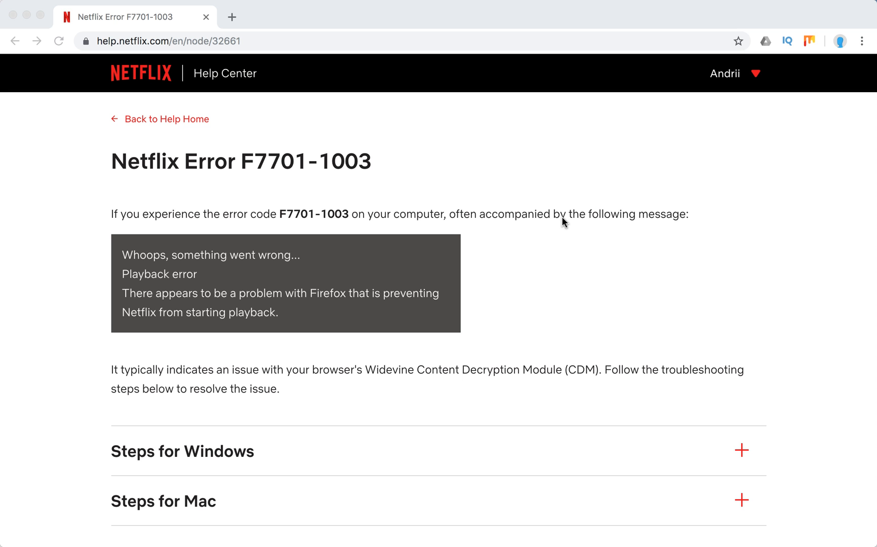
pyautogui.moveTo(498, 259)
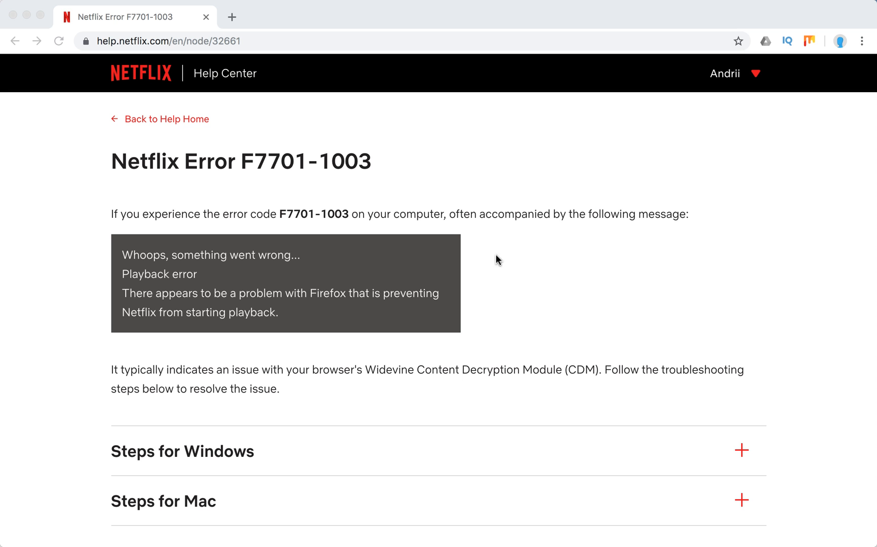
pyautogui.moveTo(295, 259)
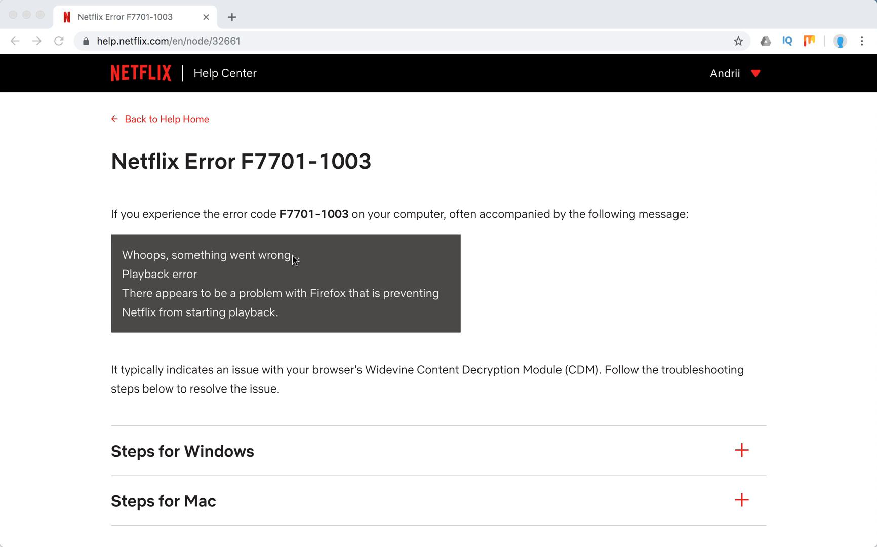
pyautogui.moveTo(162, 297)
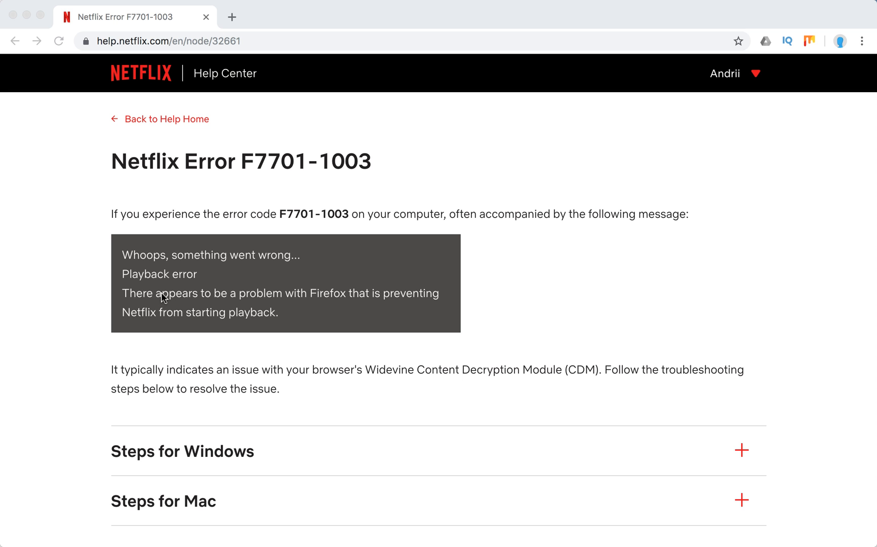
pyautogui.moveTo(579, 286)
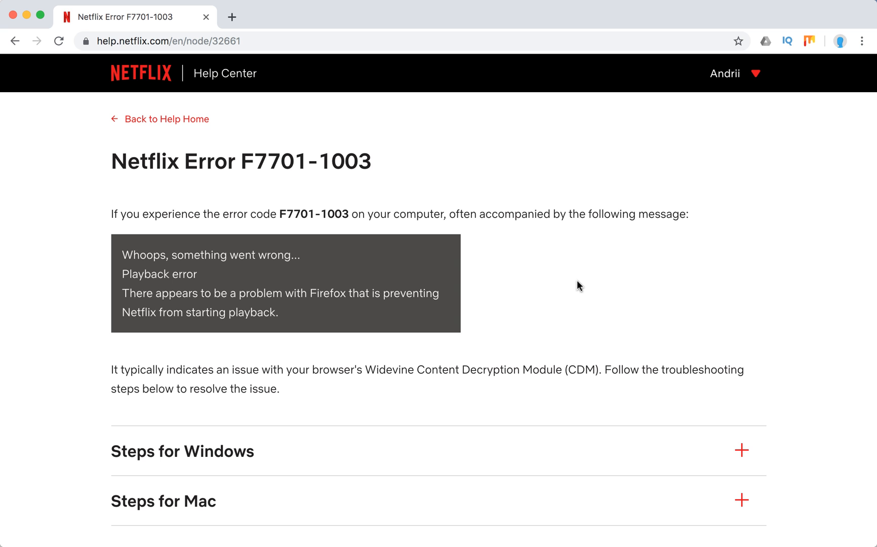
# Scroll the F7701-1003 article down to the collapsed Steps for Windows and Steps for Mac headings.
pyautogui.scroll(-3)
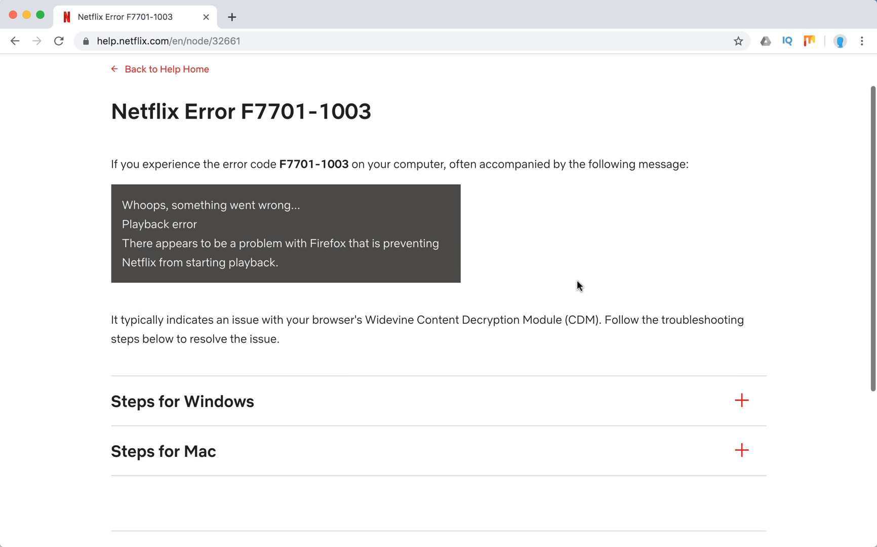
pyautogui.scroll(-3)
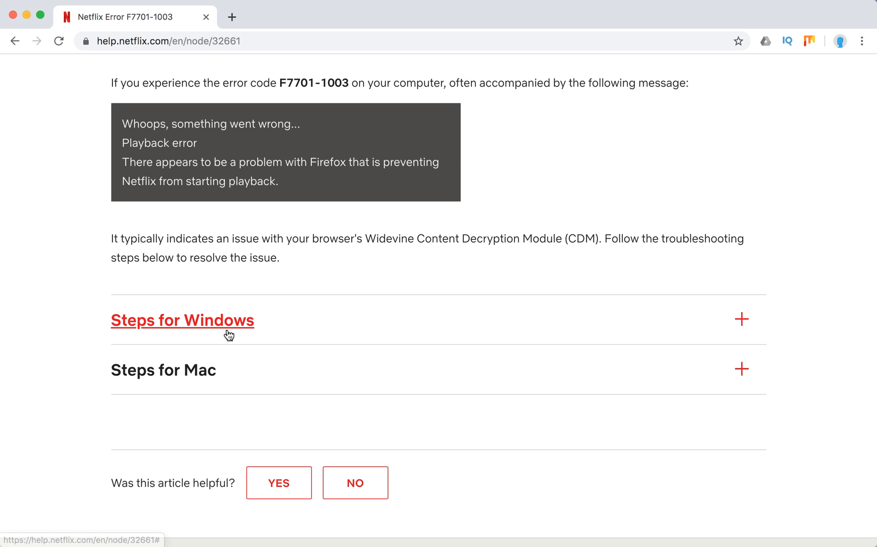
# Expand Steps for Windows and its public-computer, private-browsing and DRM-content items.
pyautogui.click(182, 320)
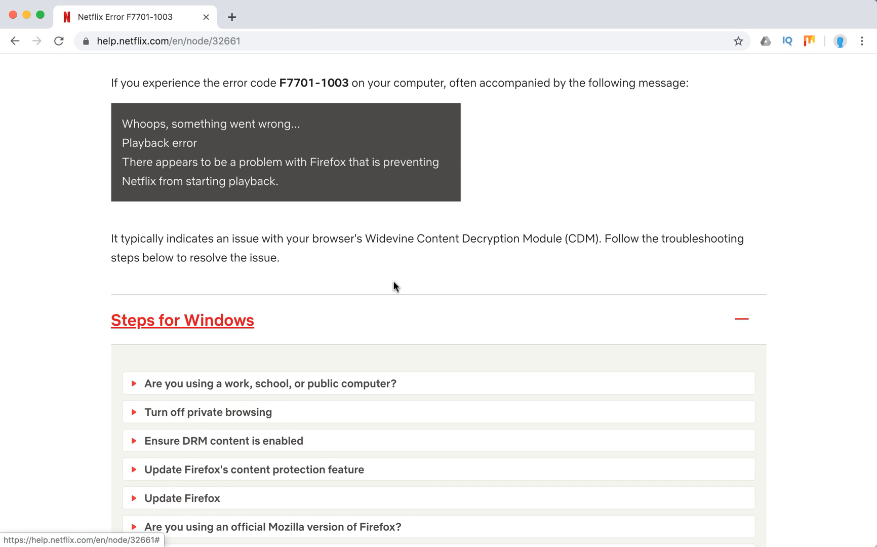
pyautogui.scroll(-3)
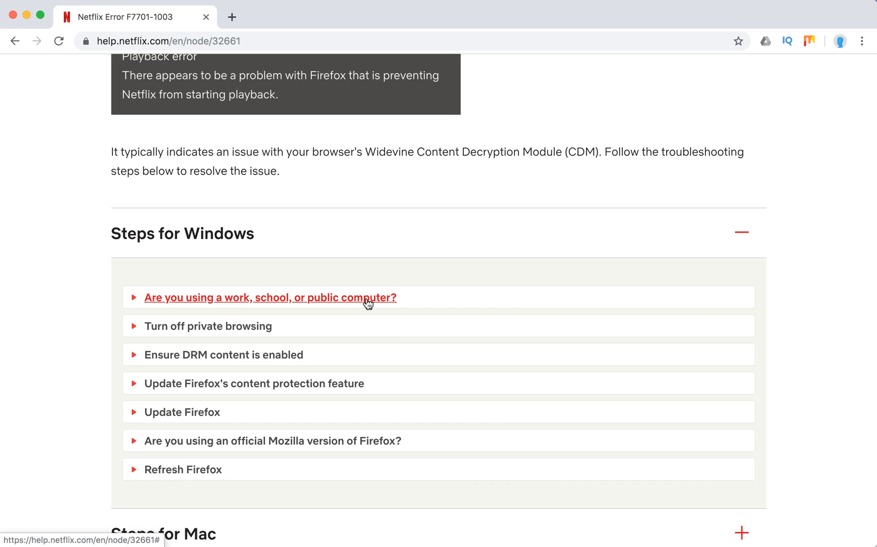
pyautogui.click(270, 297)
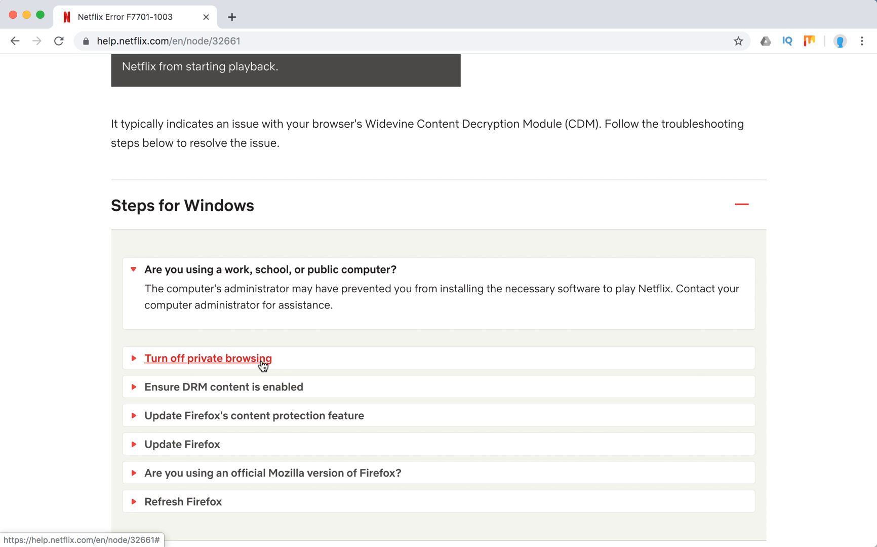
pyautogui.click(208, 357)
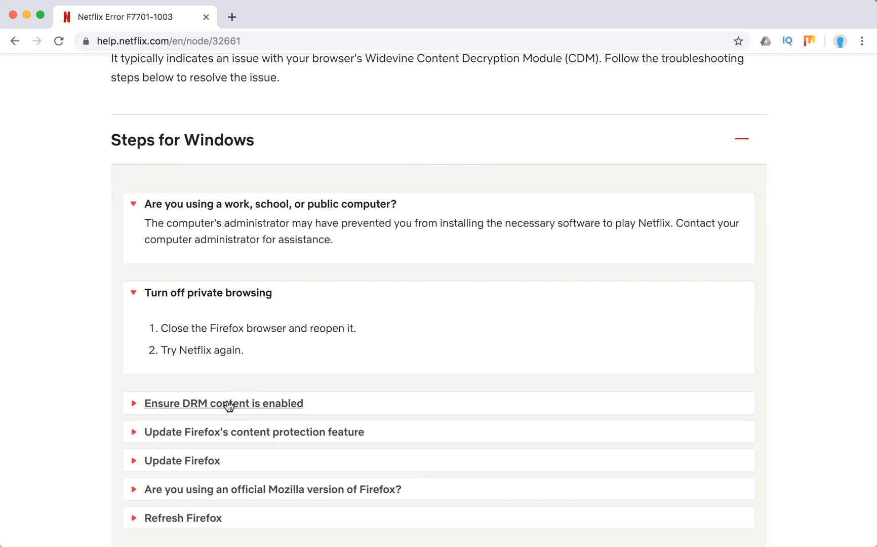
pyautogui.click(223, 403)
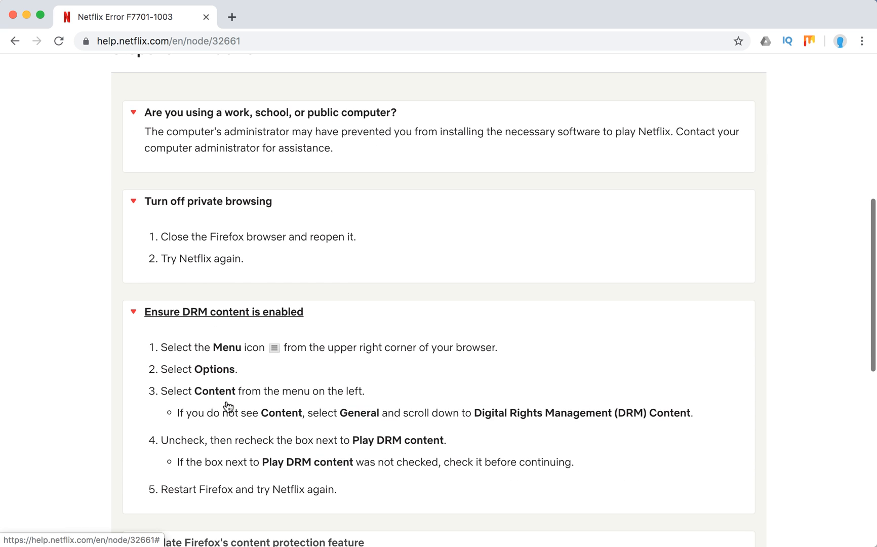
pyautogui.scroll(-3)
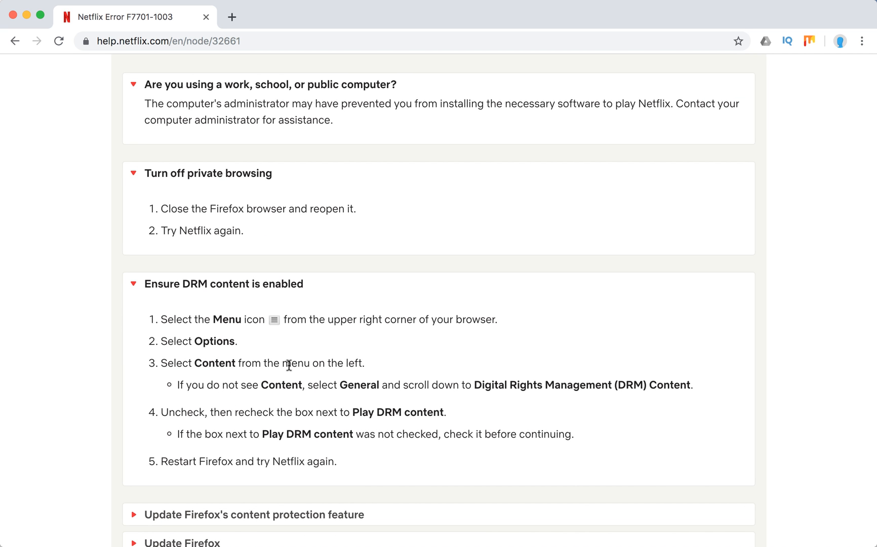
pyautogui.moveTo(237, 378)
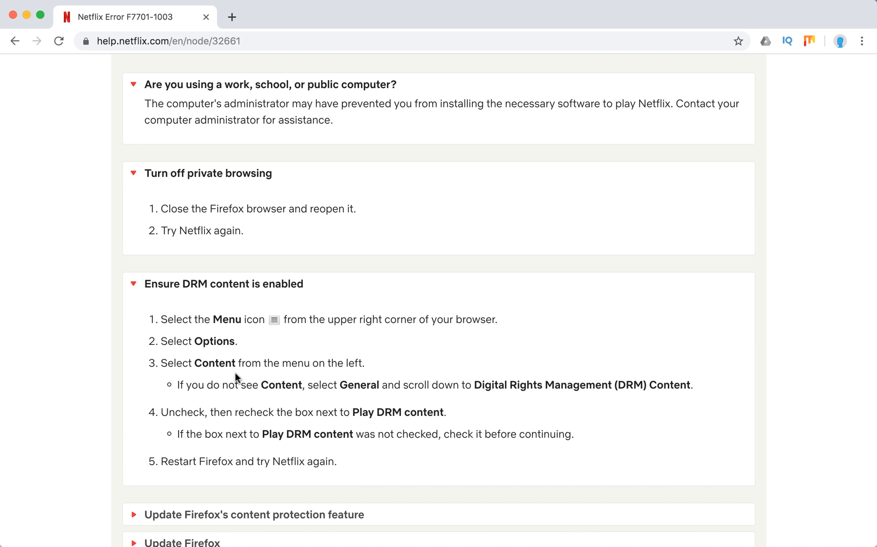
# Highlight the note about not seeing Content, then expand the content-protection update and Refresh Firefox items.
pyautogui.moveTo(177, 384); pyautogui.dragTo(377, 385)
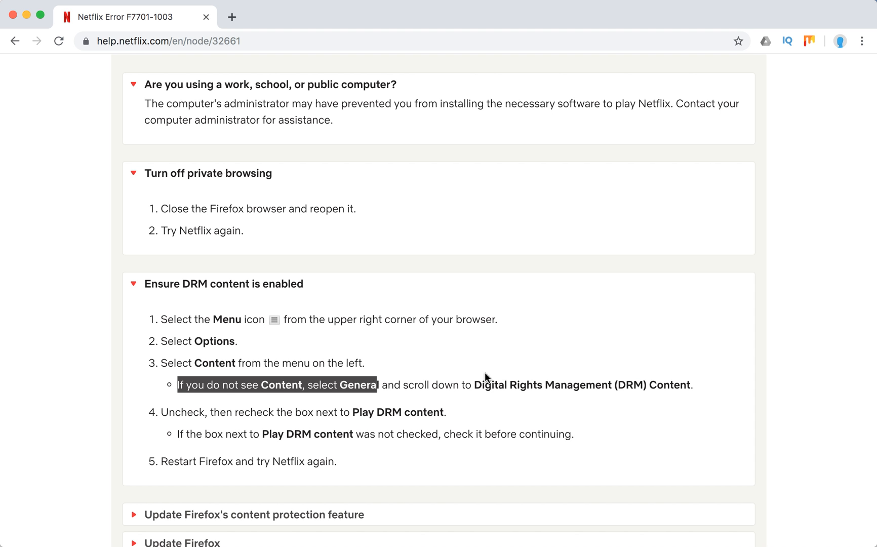
pyautogui.moveTo(616, 384)
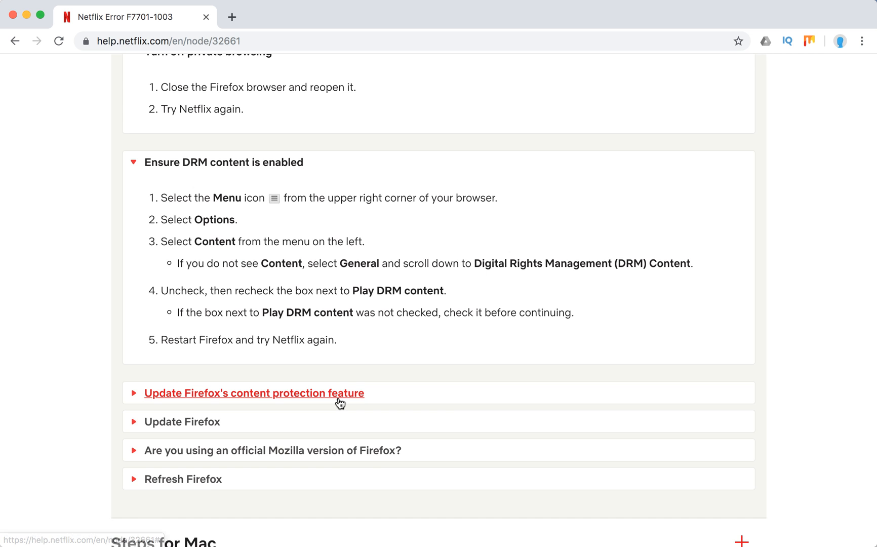
pyautogui.click(254, 392)
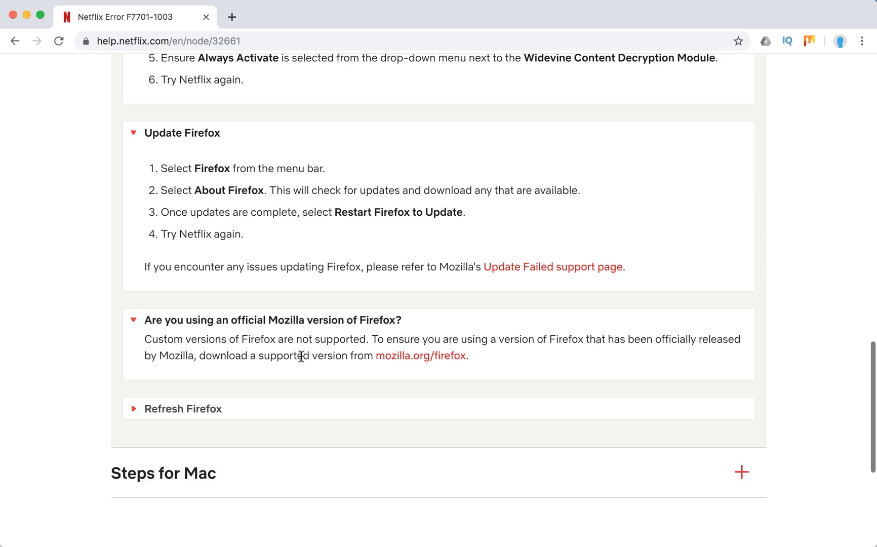
pyautogui.click(184, 408)
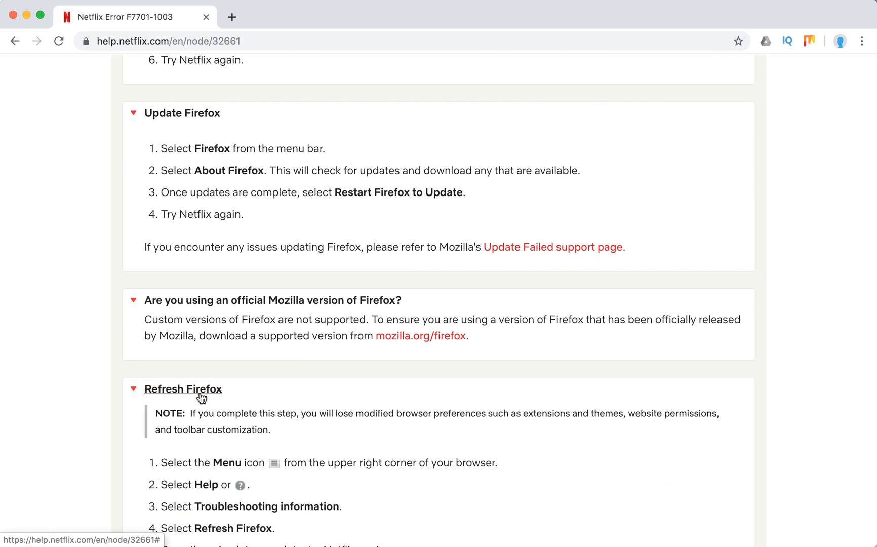
pyautogui.scroll(-3)
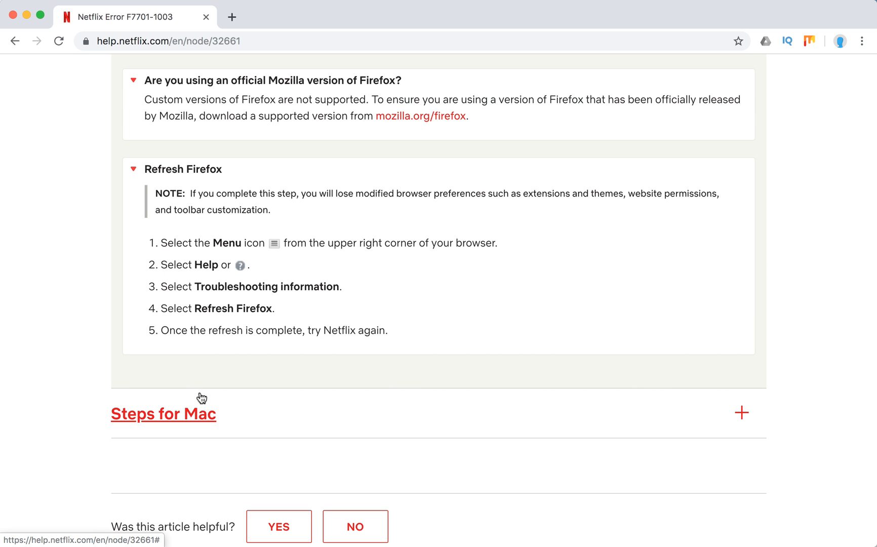
# Expand Steps for Mac and its public-computer, private-browsing and DRM-content items.
pyautogui.click(163, 415)
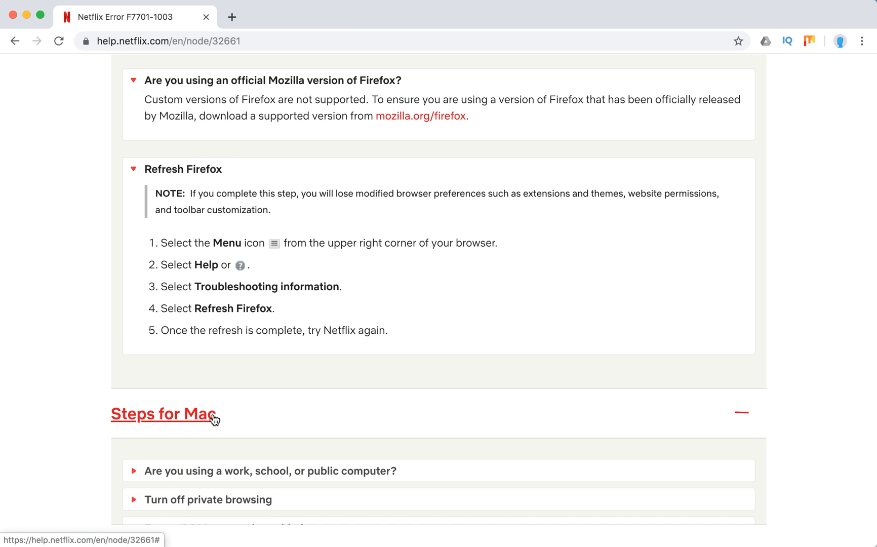
pyautogui.scroll(-3)
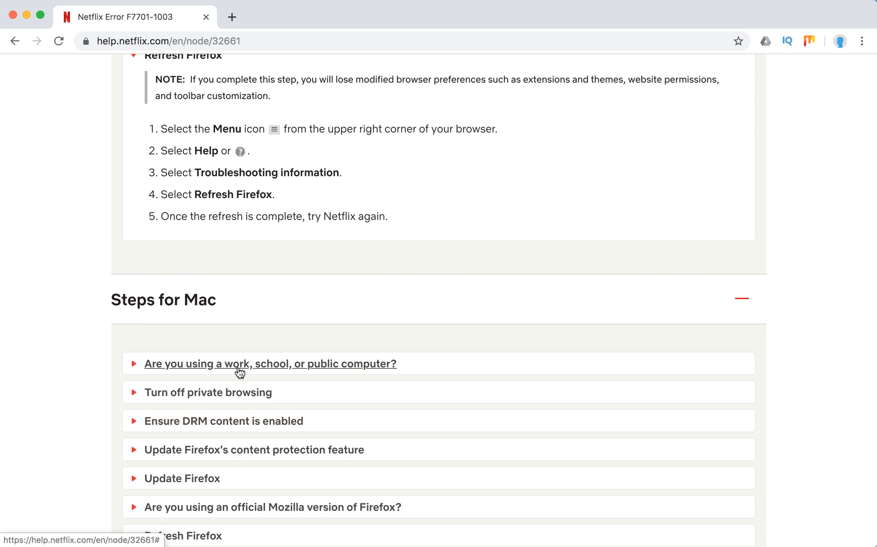
pyautogui.click(271, 363)
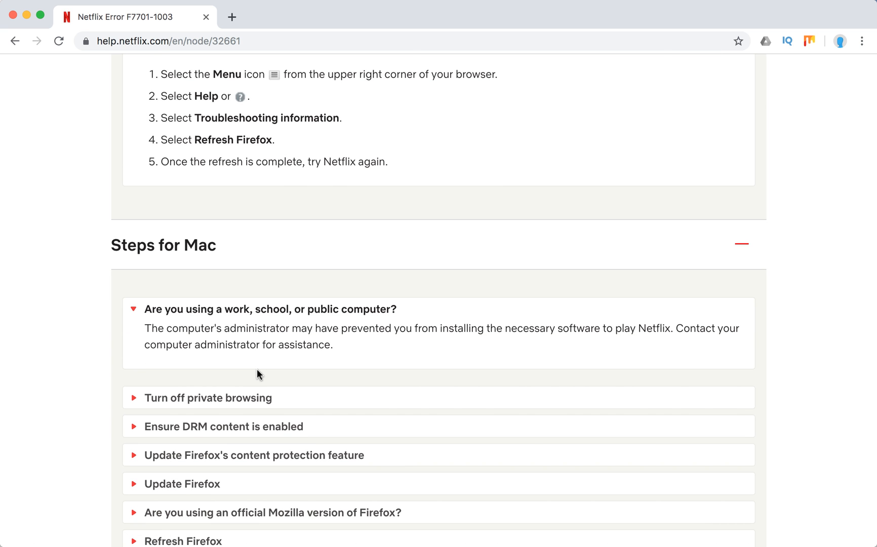
pyautogui.moveTo(207, 398)
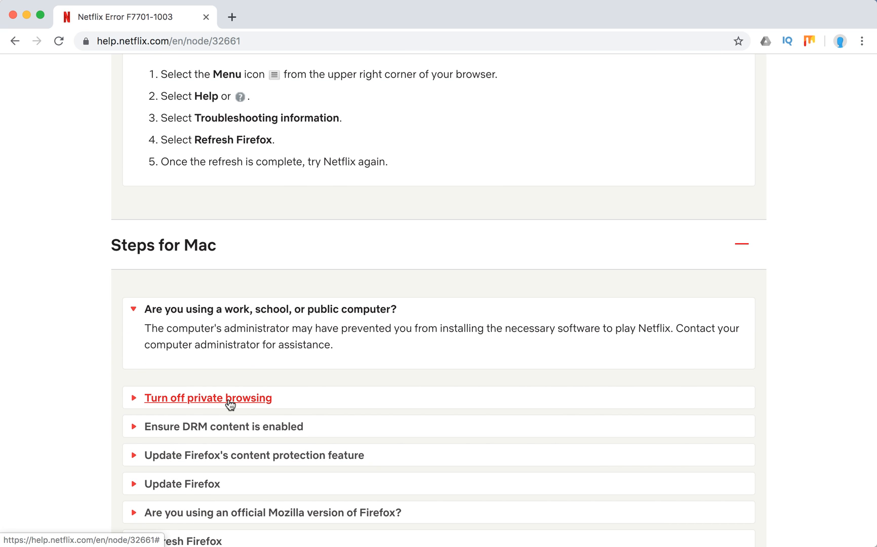
pyautogui.click(208, 398)
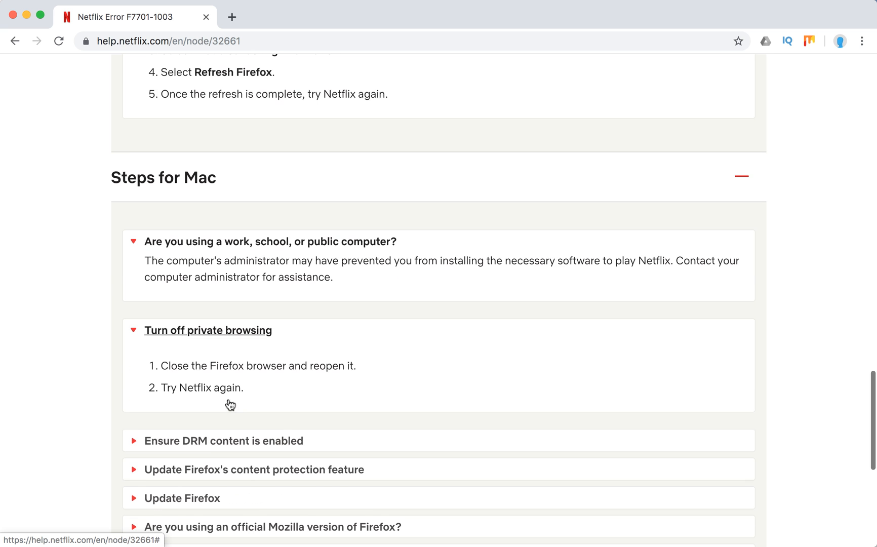
pyautogui.click(222, 440)
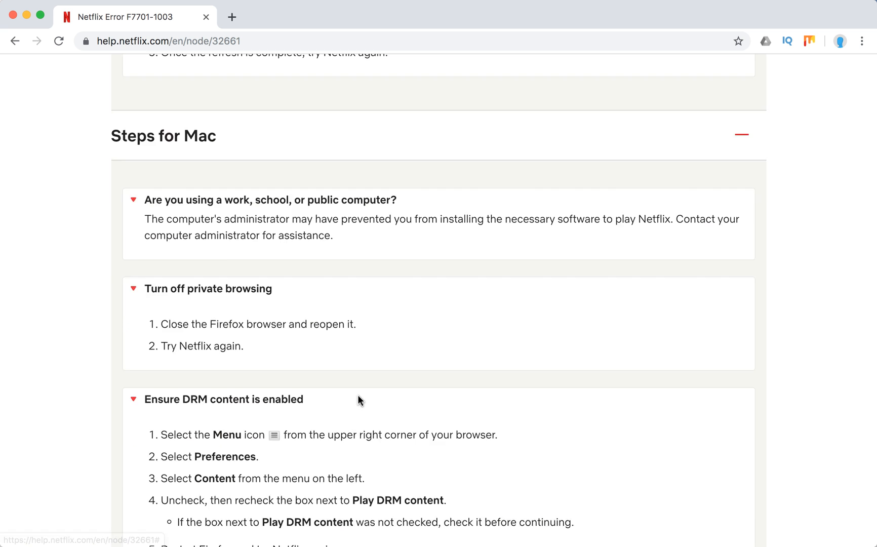
# Expand the Mac content-protection feature update steps and scroll on through them.
pyautogui.scroll(-3)
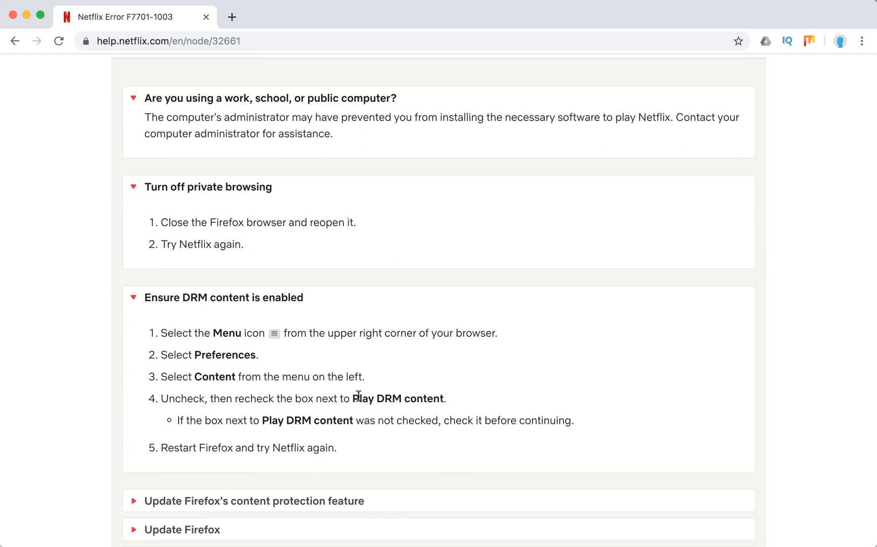
pyautogui.scroll(-3)
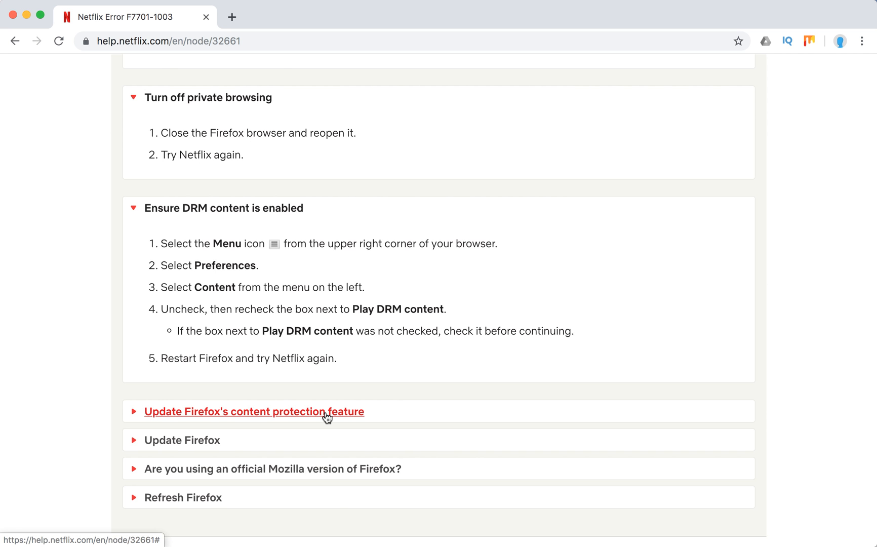
pyautogui.click(253, 411)
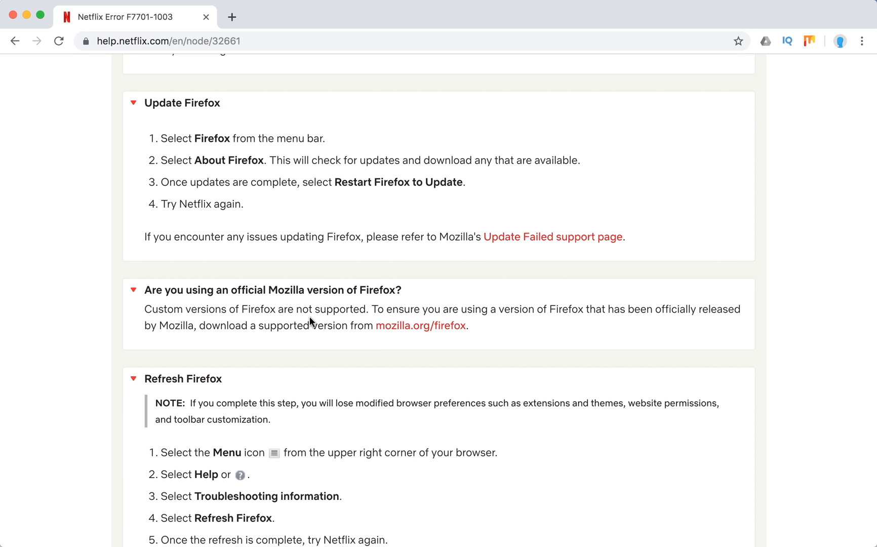
pyautogui.scroll(-3)
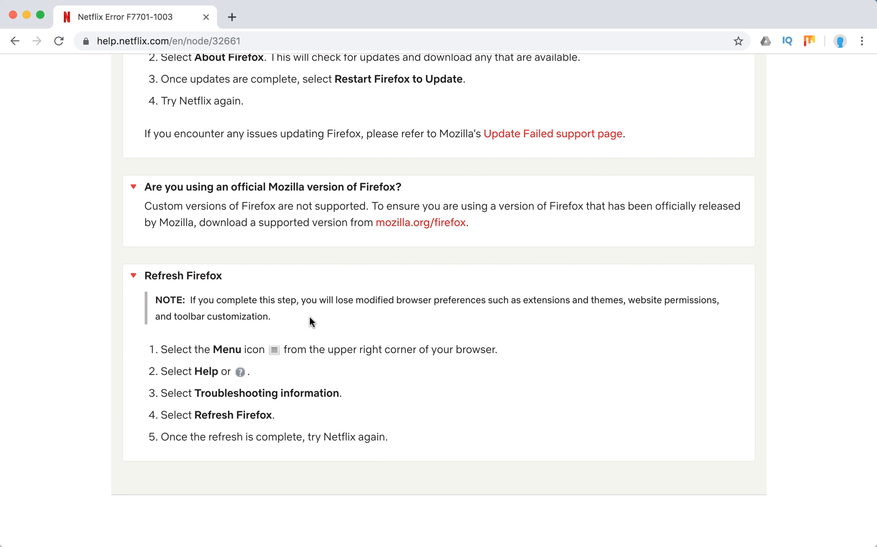
pyautogui.scroll(-3)
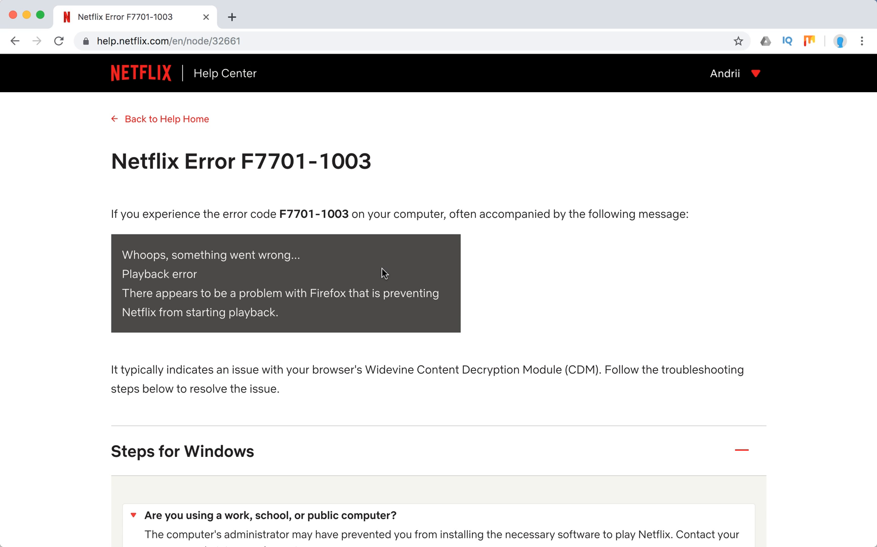
pyautogui.moveTo(387, 277)
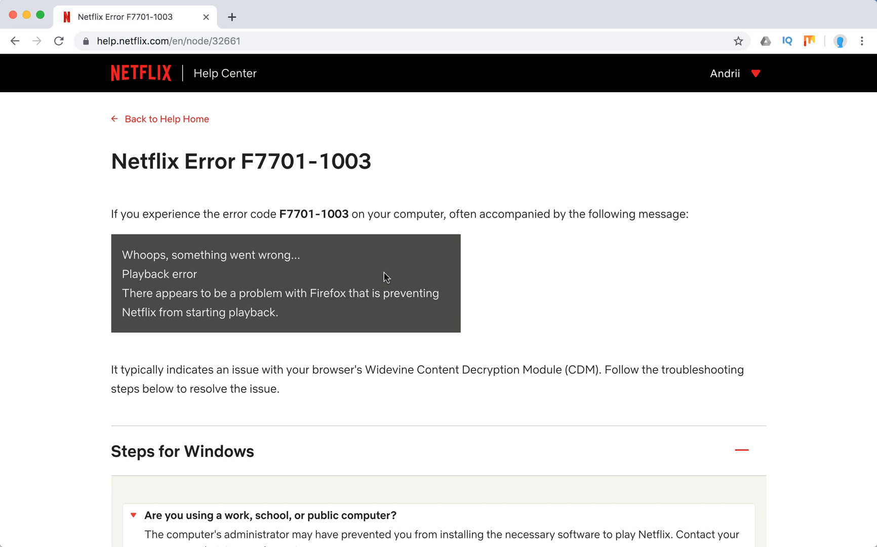
pyautogui.moveTo(496, 289)
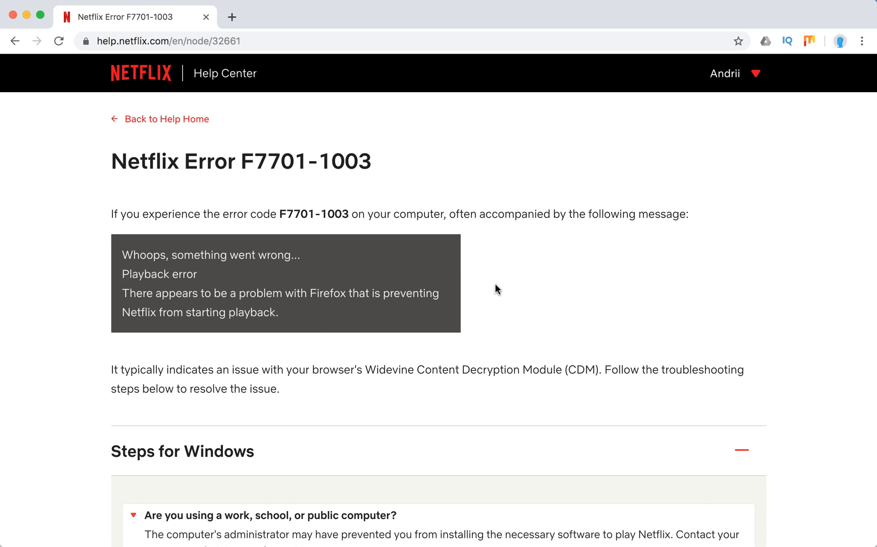
# Scroll to the article's end showing Want to contact us? with Call Us and Start Live Chat.
pyautogui.scroll(-3)
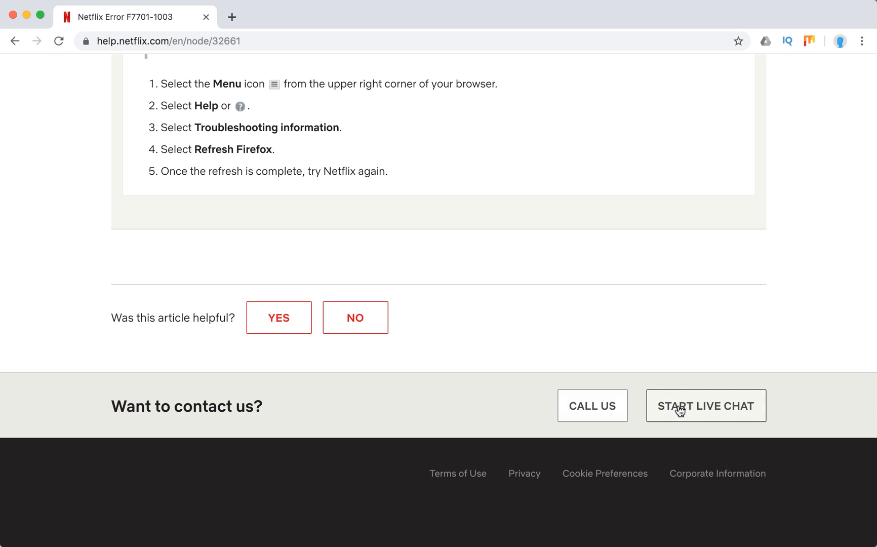
pyautogui.moveTo(478, 357)
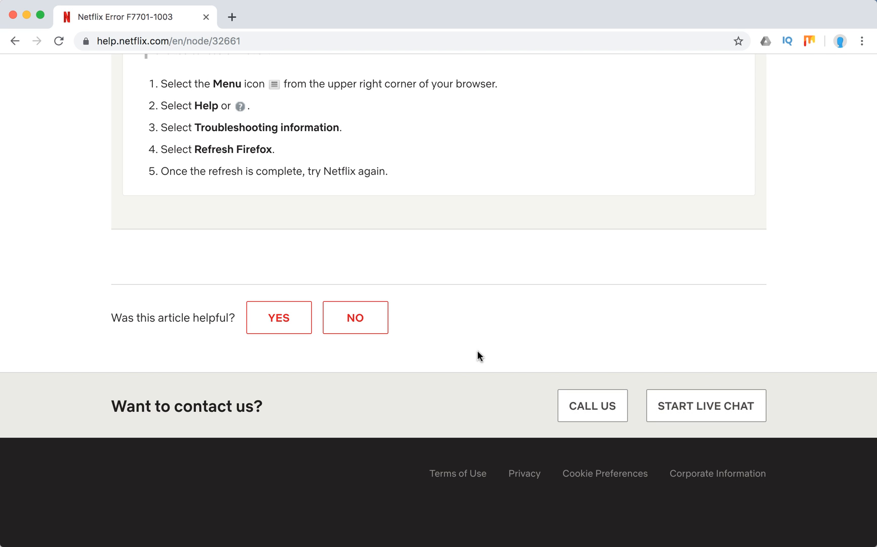